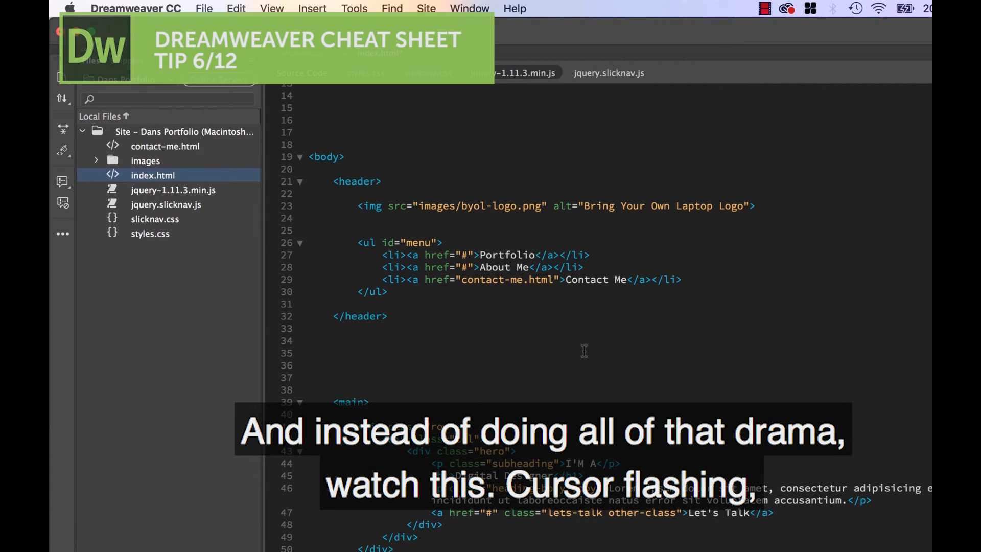
# - Duplicate the Portfolio <li> line with Command-D so the header menu lists Portfolio twice
pyautogui.press('cmd+d')
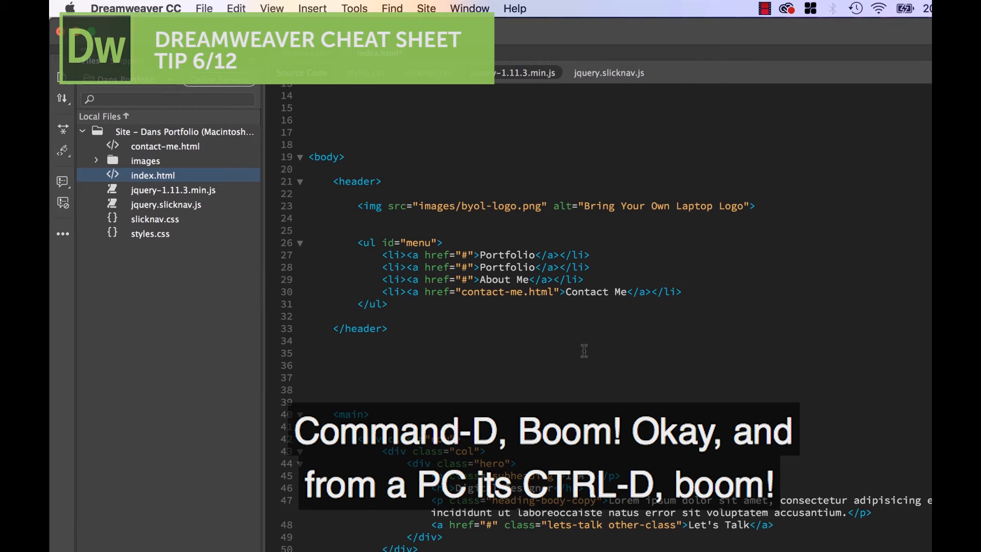